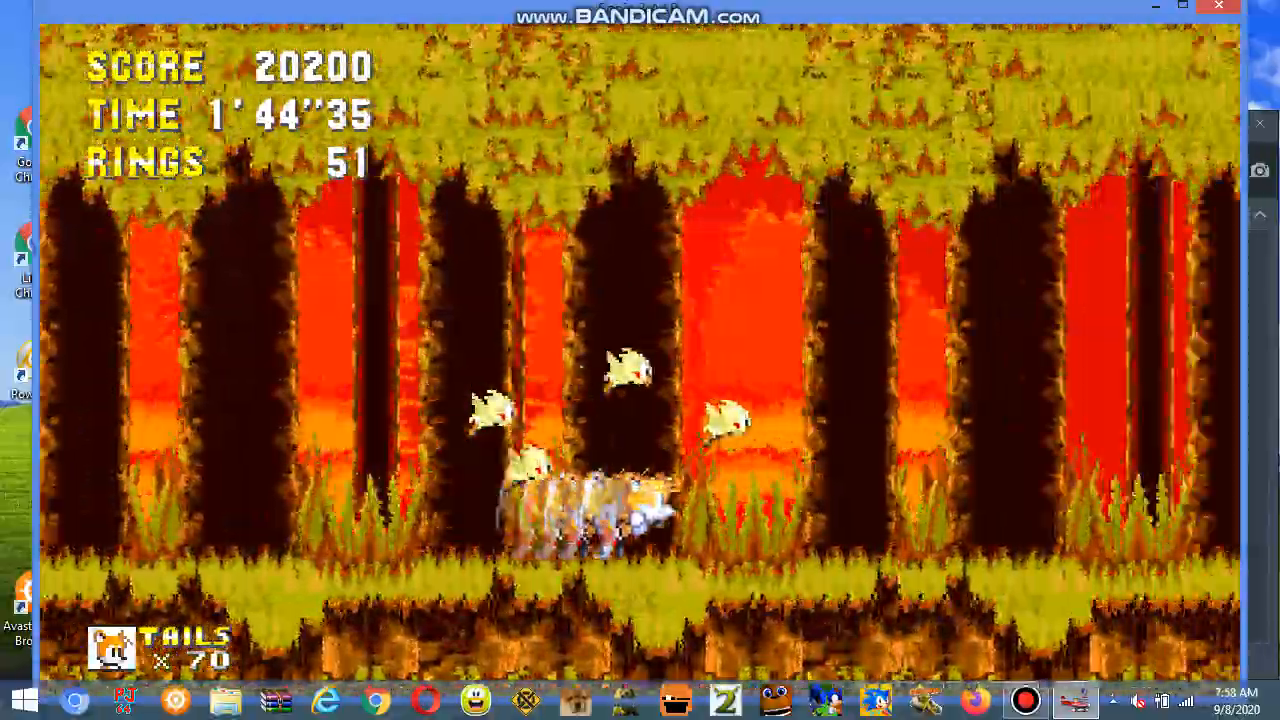
Pause with Escape at 48 rings, then choose Continue to resume Tails' run
{"action": "key", "text": "Escape"}
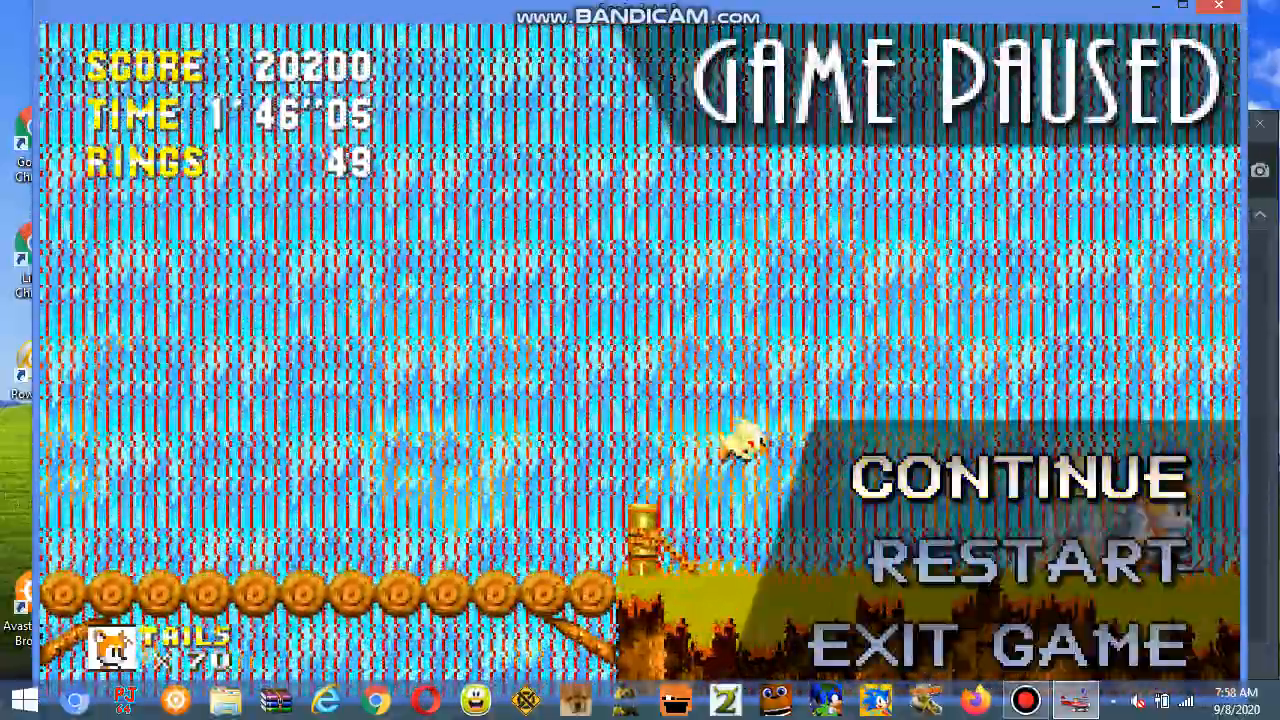
{"action": "left_click", "coordinate": [1017, 478]}
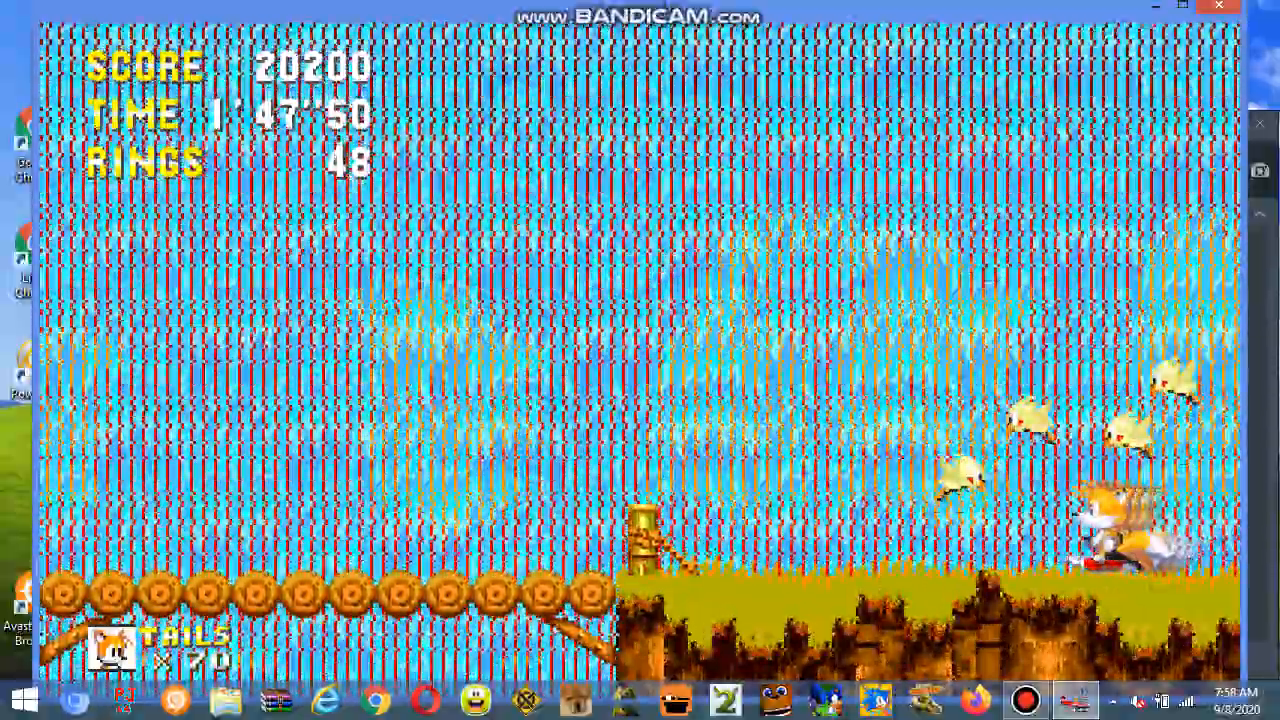